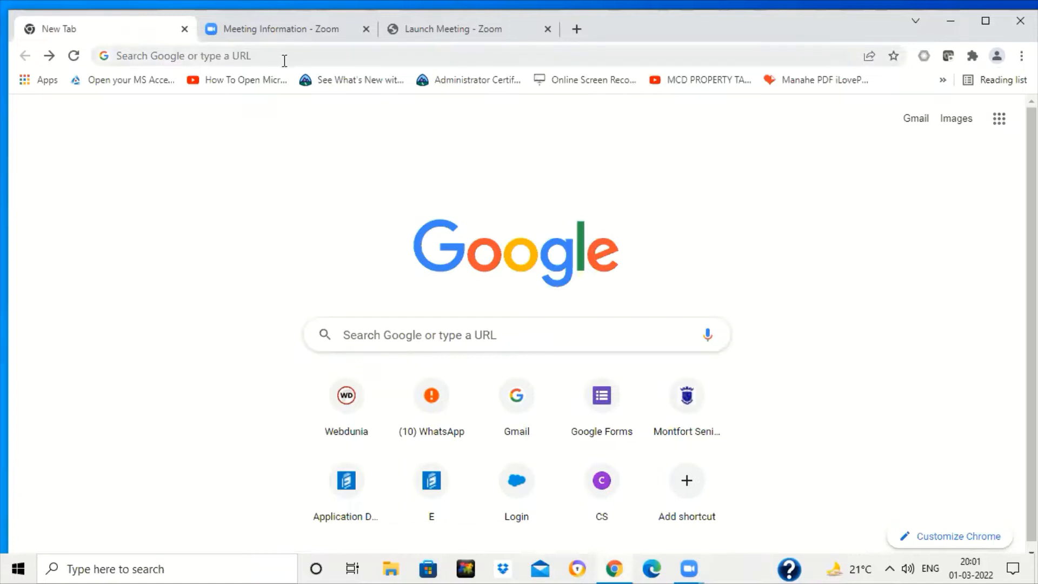
- Focus the address bar to begin a web search for a BASIC-256 download
{"action": "left_click", "coordinate": [182, 55]}
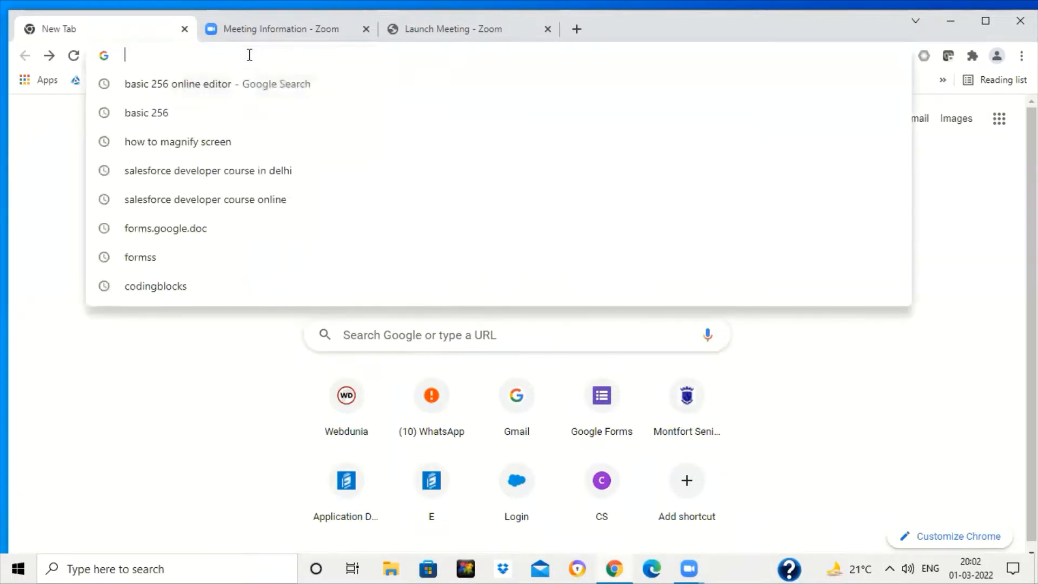
{"action": "mouse_move", "coordinate": [750, 251]}
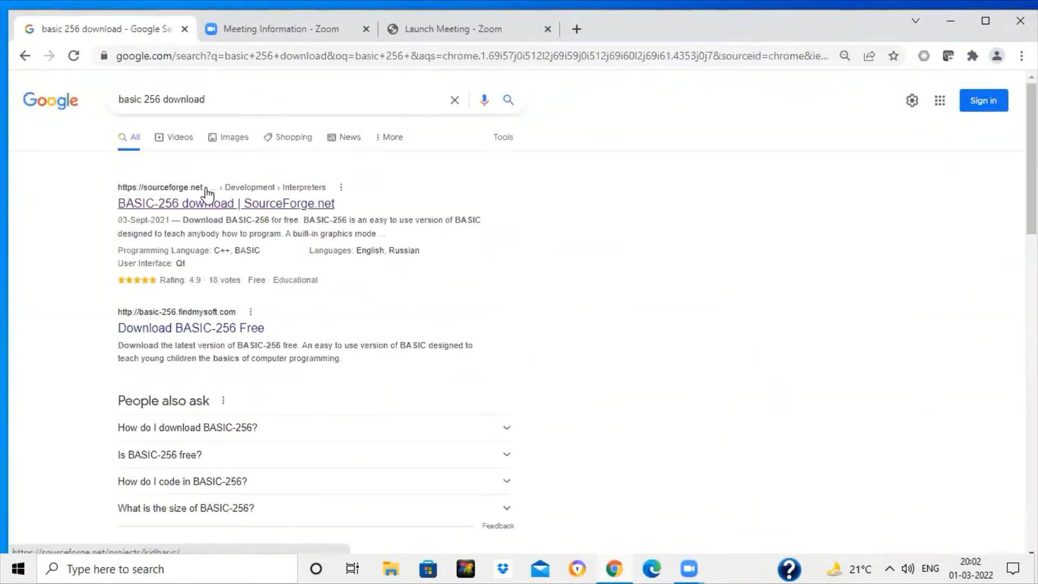
{"action": "mouse_move", "coordinate": [174, 196]}
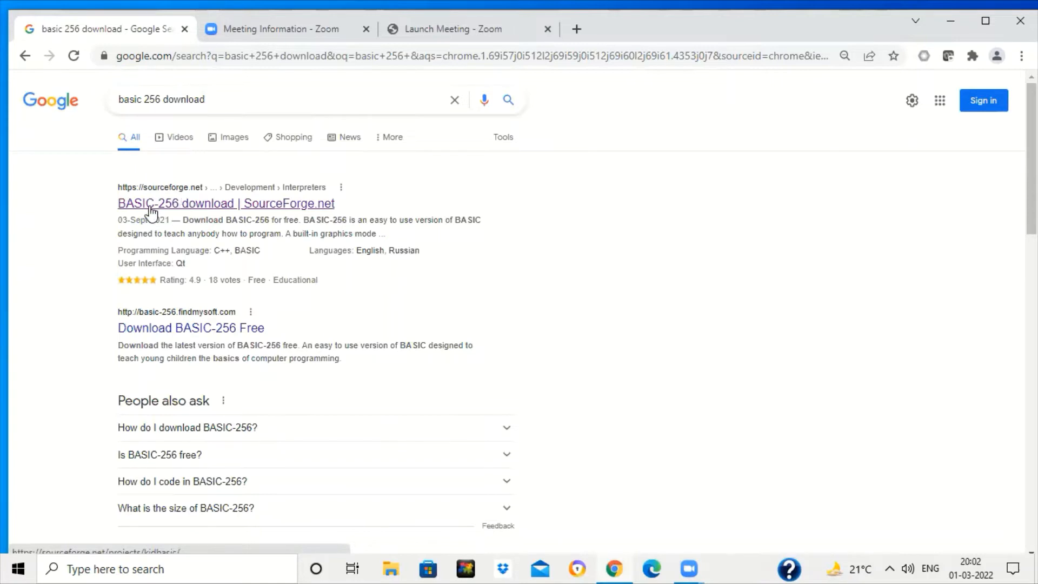
{"action": "mouse_move", "coordinate": [270, 213]}
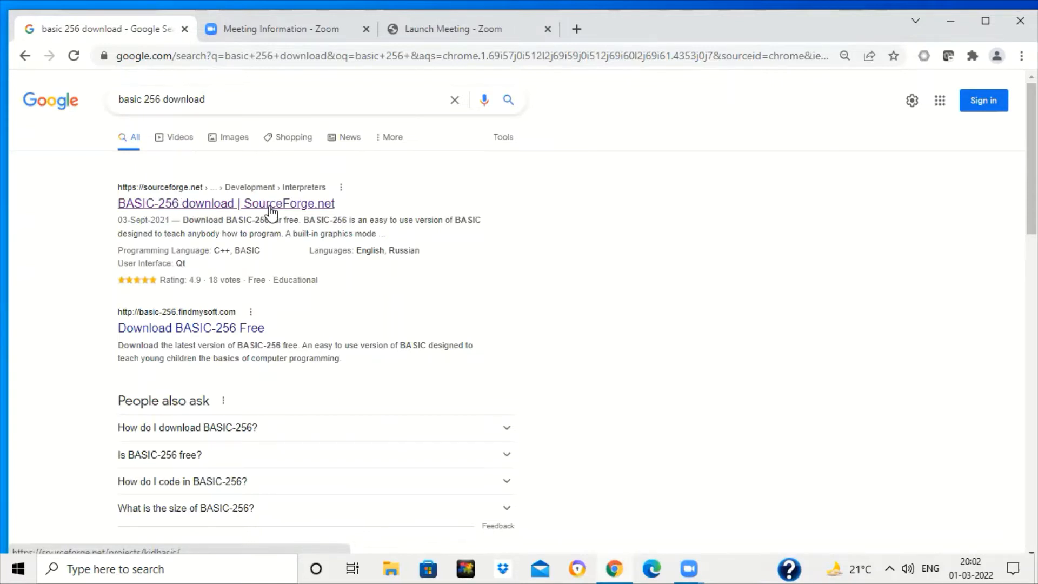
- Open the 'BASIC-256 download | SourceForge.net' result from the Google results
{"action": "left_click", "coordinate": [225, 203]}
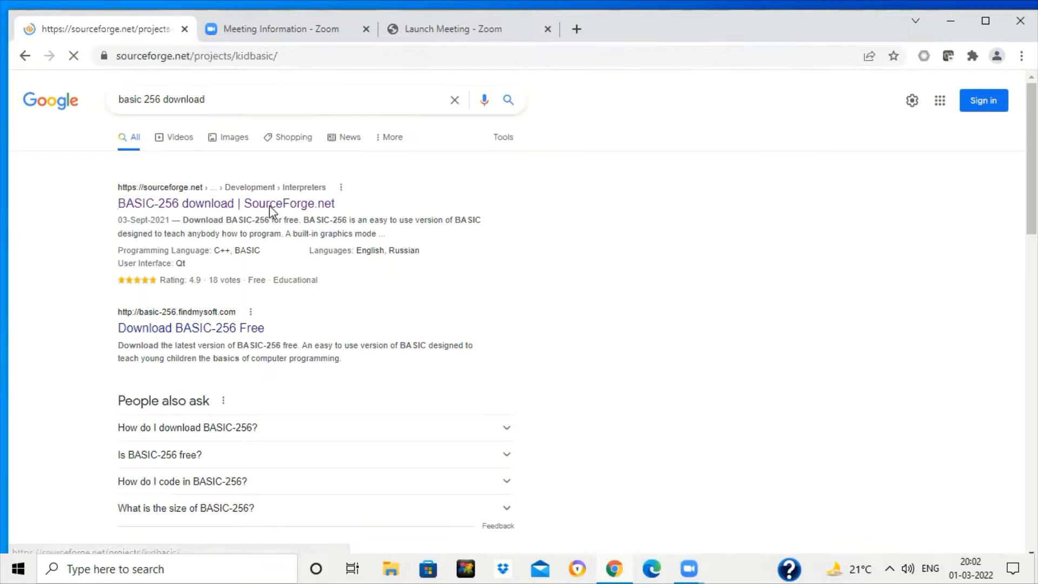
{"action": "left_click", "coordinate": [225, 203]}
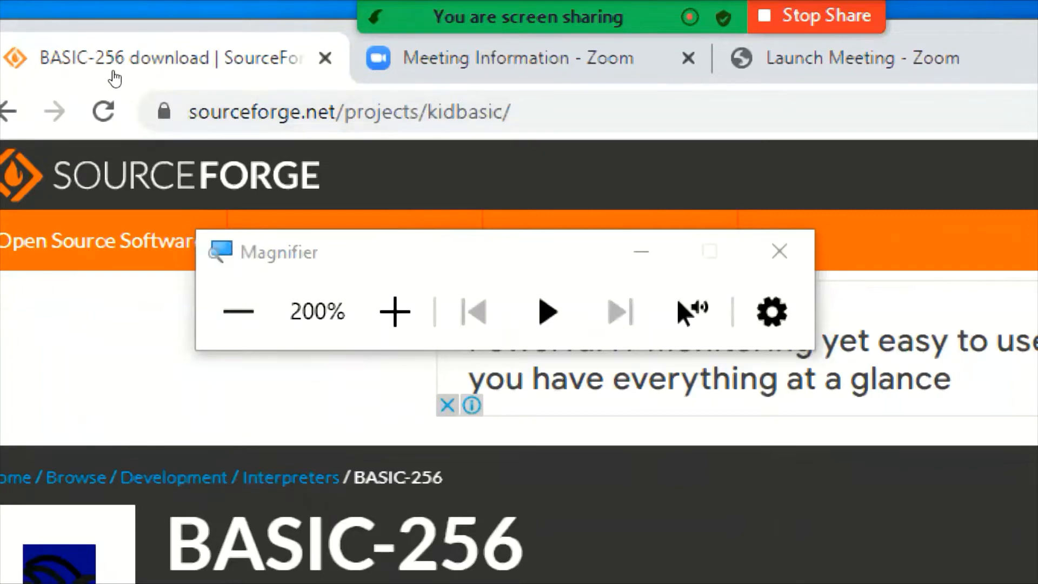
{"action": "mouse_move", "coordinate": [217, 59]}
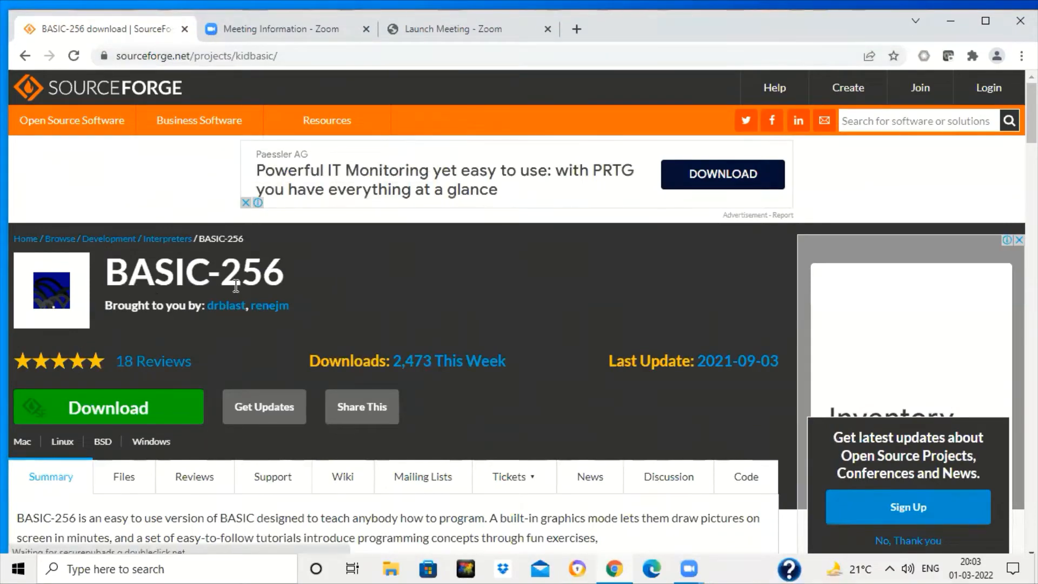
- Download BASIC256-2.0.0.11_Win32_Install.exe and launch it from the download bar
{"action": "left_click", "coordinate": [108, 407]}
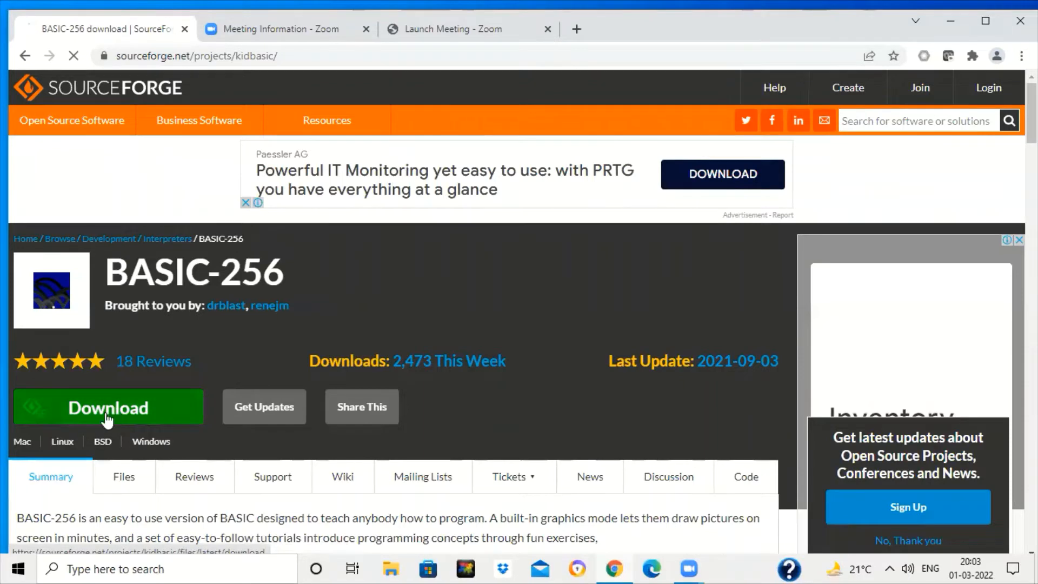
{"action": "left_click", "coordinate": [108, 408]}
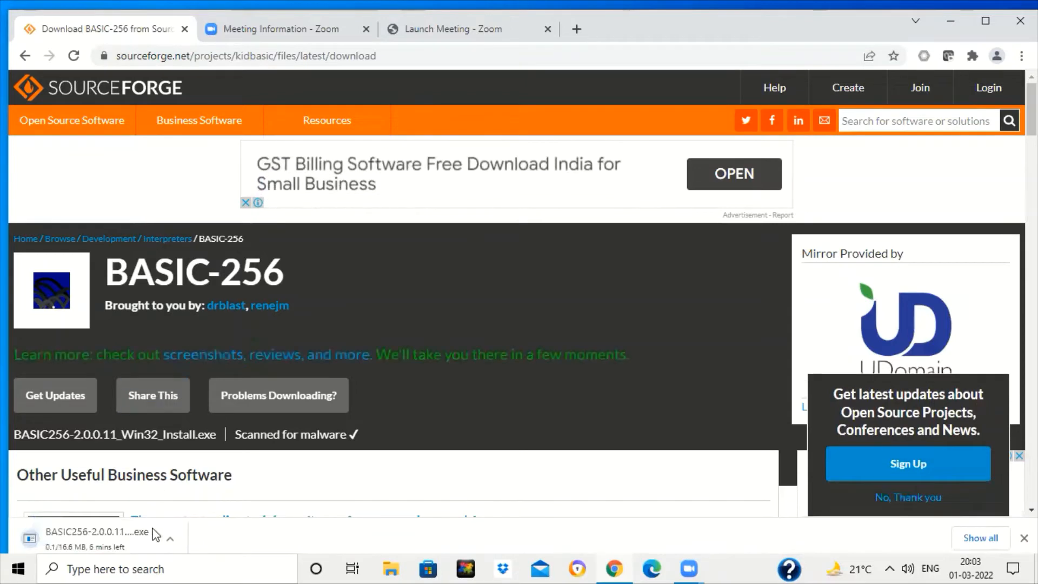
{"action": "mouse_move", "coordinate": [100, 539]}
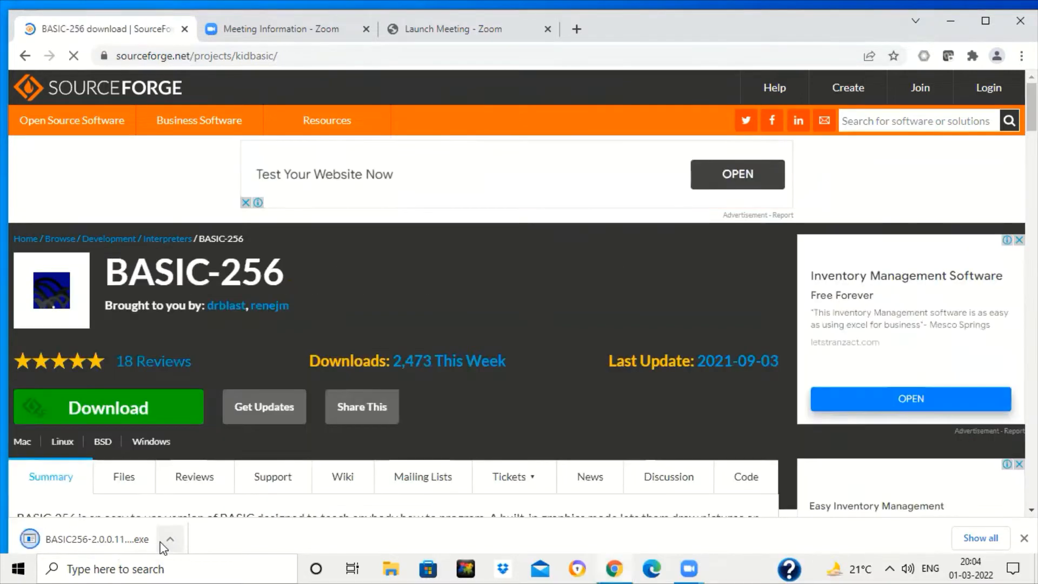
{"action": "left_click", "coordinate": [170, 538]}
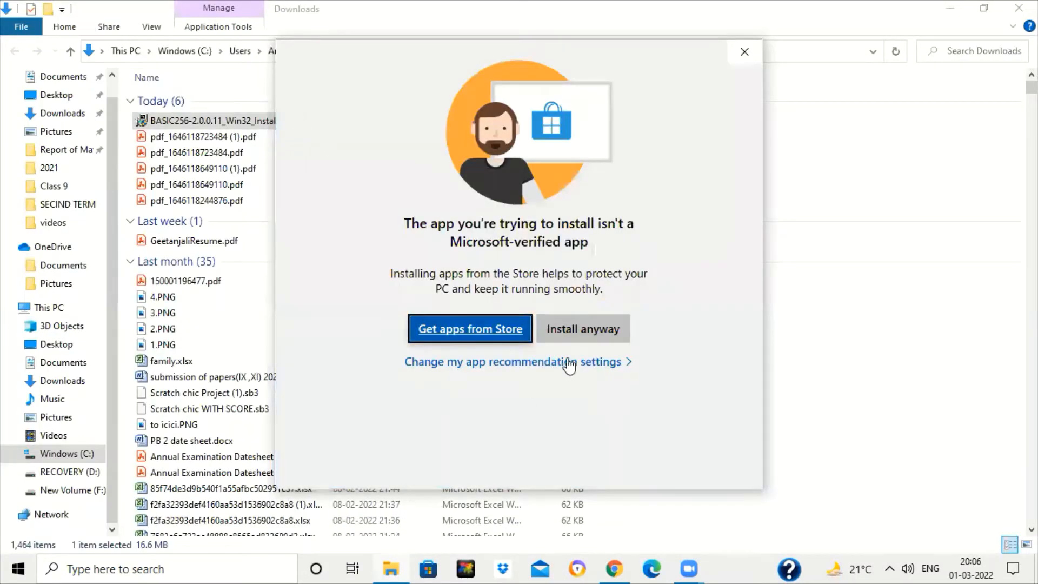
{"action": "mouse_move", "coordinate": [581, 328]}
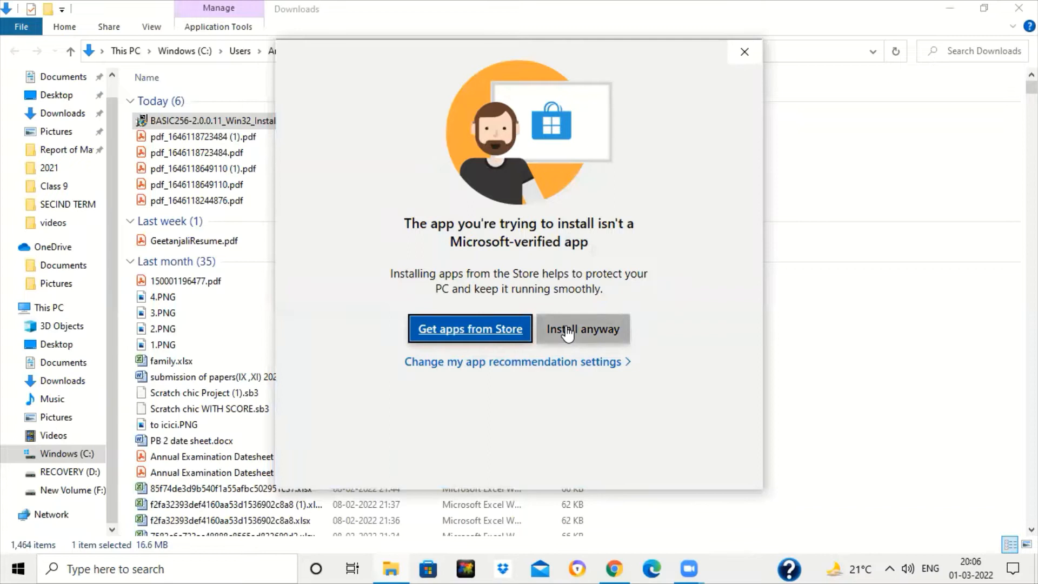
- Choose Install anyway in the unverified-app warning for the BASIC-256 installer
{"action": "left_click", "coordinate": [583, 328]}
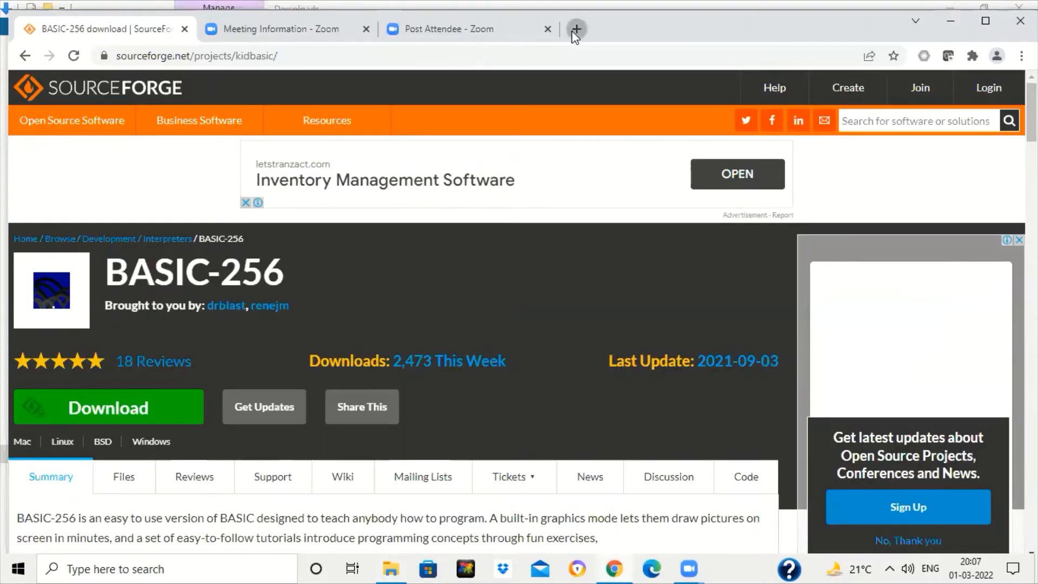
- Search 'basic 256 download' in a new tab and open 'Execute Basic Online - Tutorialspoint'
{"action": "left_click", "coordinate": [575, 29]}
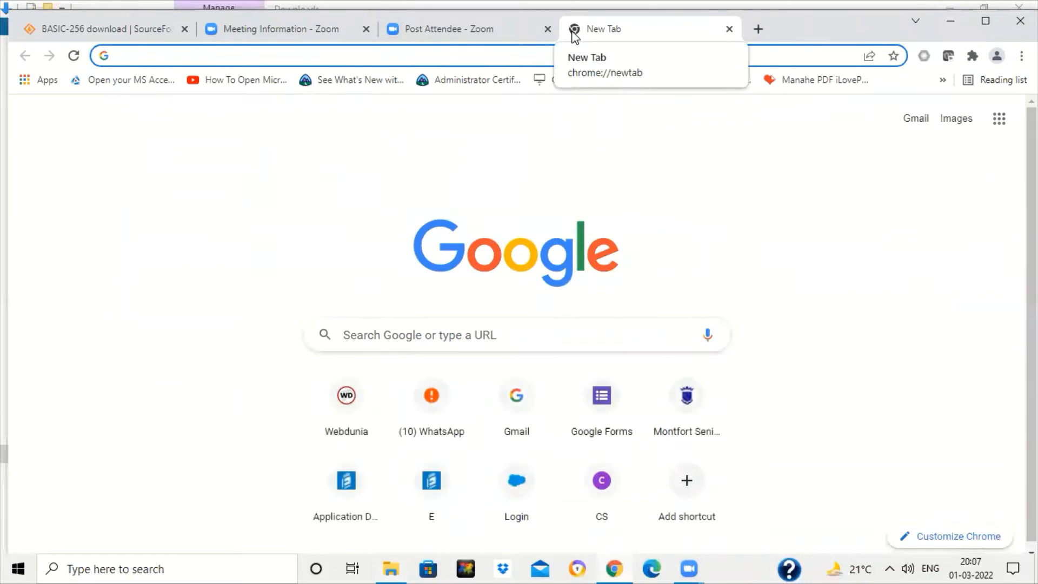
{"action": "type", "text": "basic 256 download"}
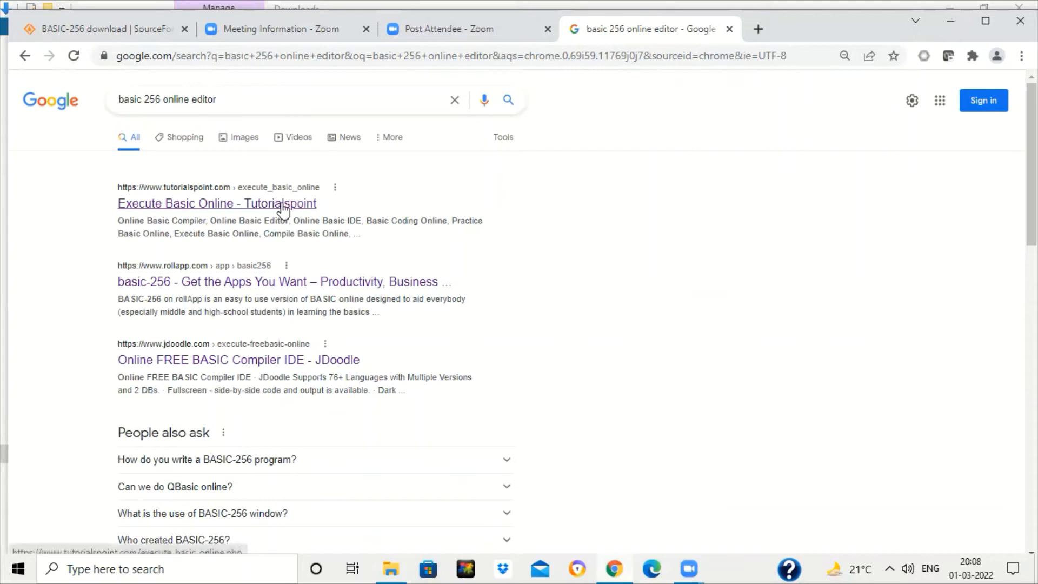
{"action": "left_click", "coordinate": [216, 204]}
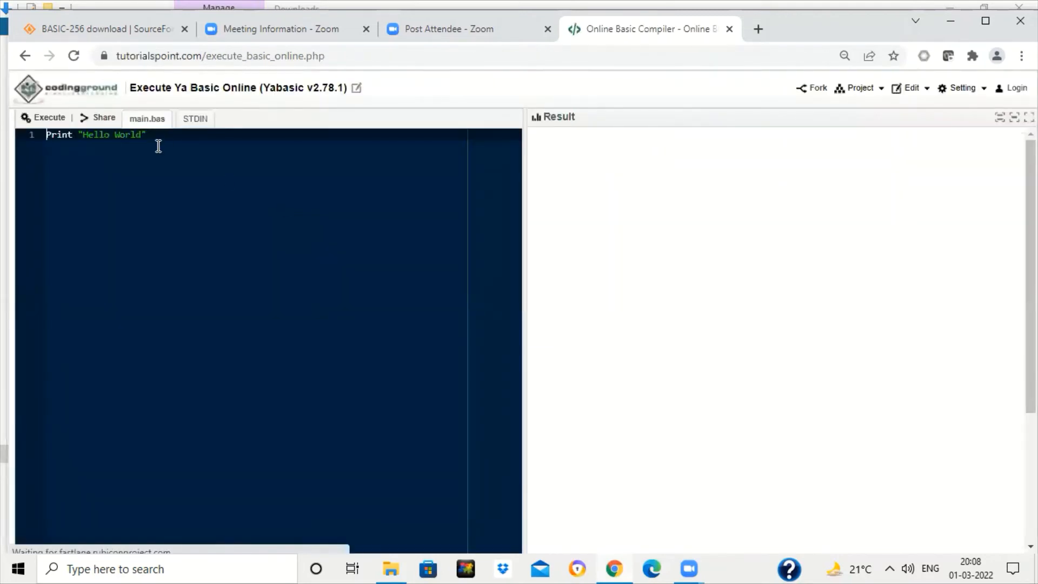
- Write a print line with a 'Welcome to Learning E-Special' message and run the program
{"action": "type", "text": "print \"Welocm"}
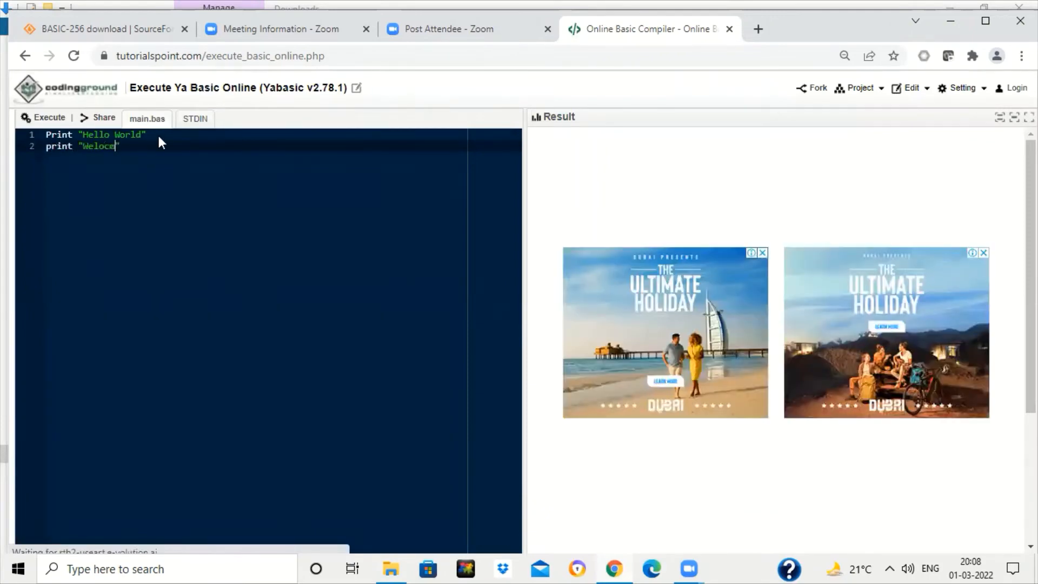
{"action": "type", "text": "e"}
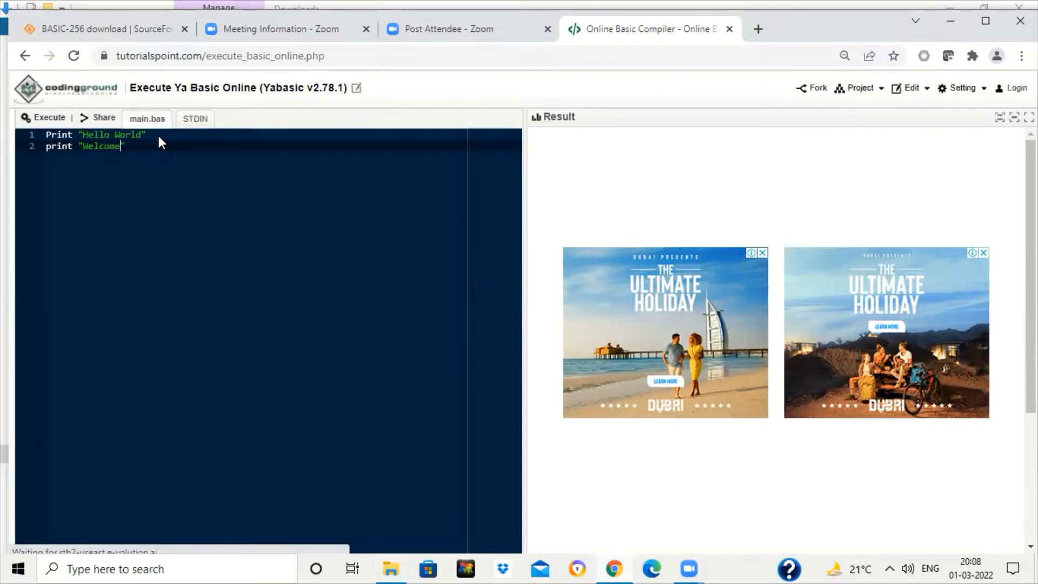
{"action": "type", "text": "to Learning"}
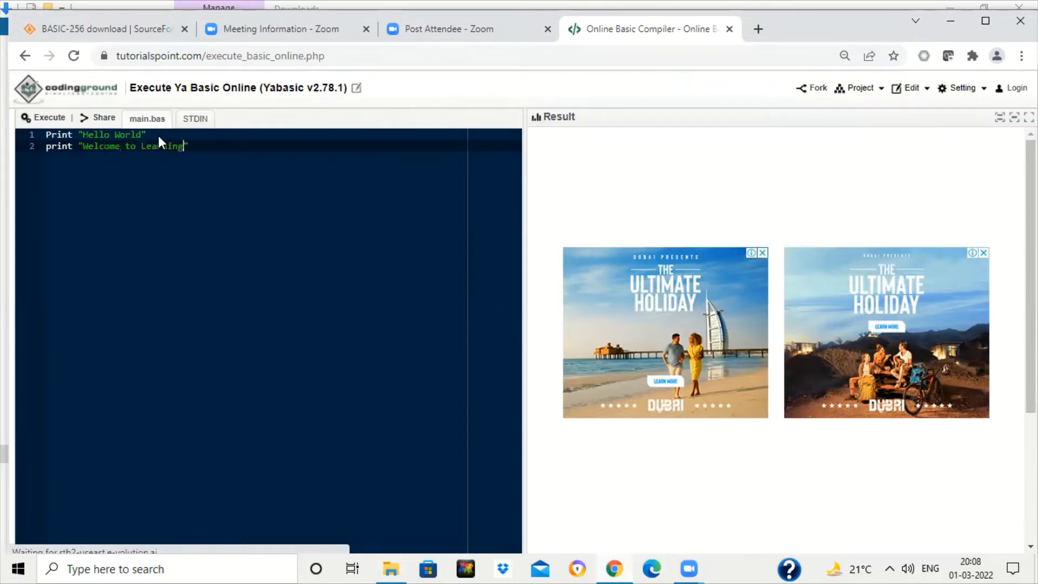
{"action": "type", "text": "E-"}
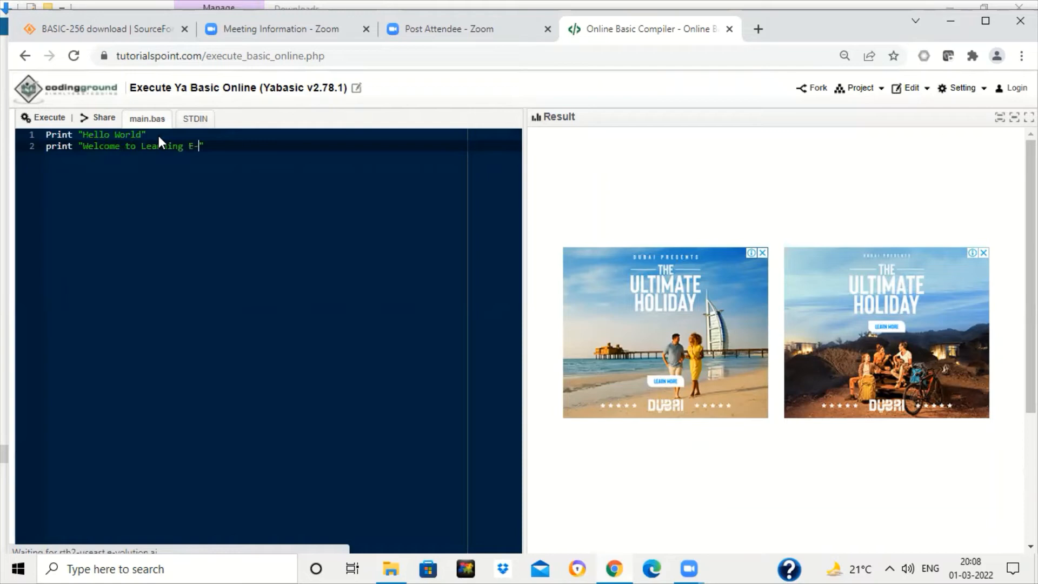
{"action": "type", "text": "Special\""}
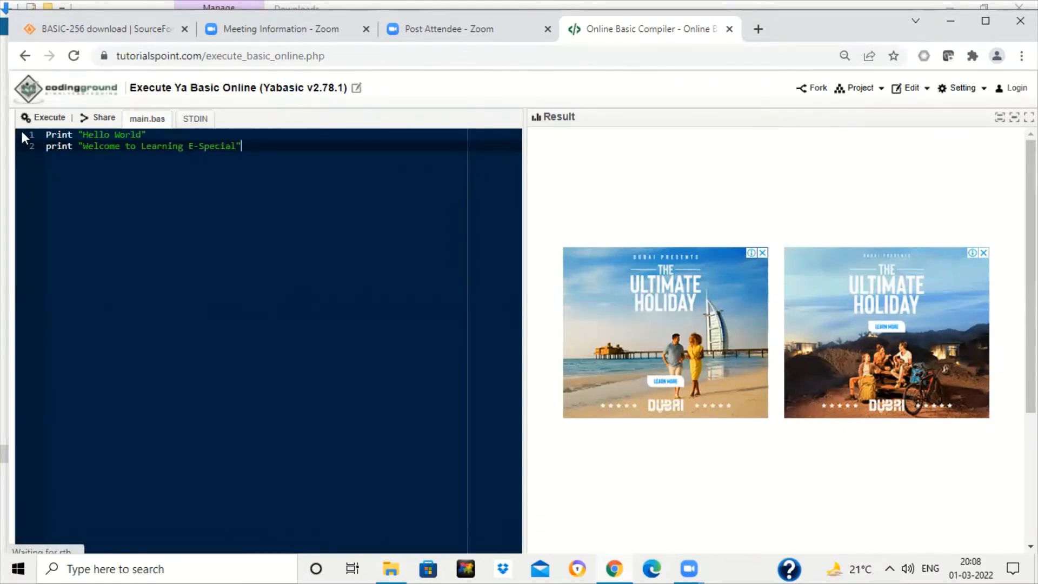
{"action": "left_click", "coordinate": [43, 118]}
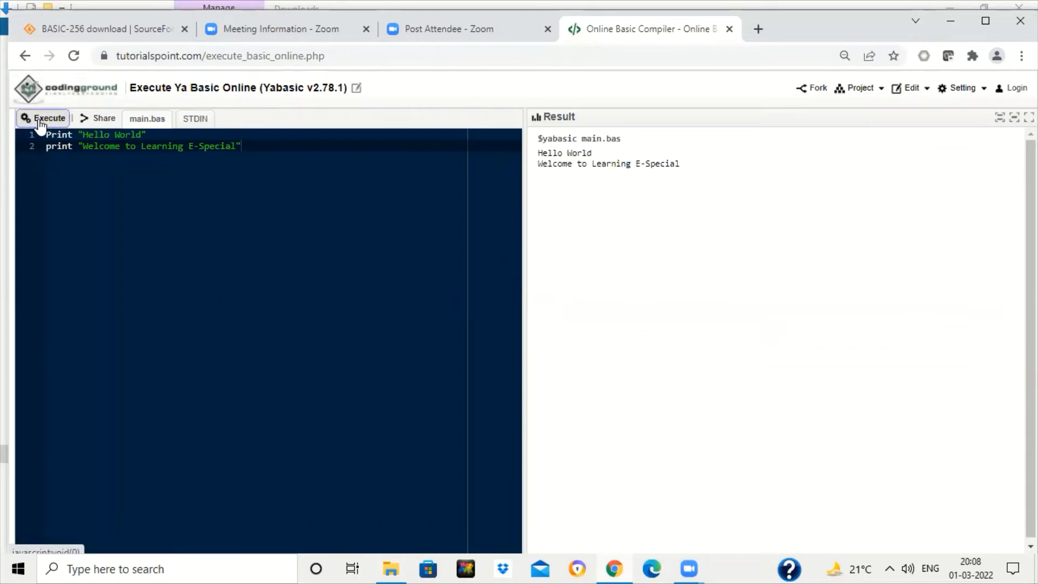
{"action": "left_click", "coordinate": [43, 118]}
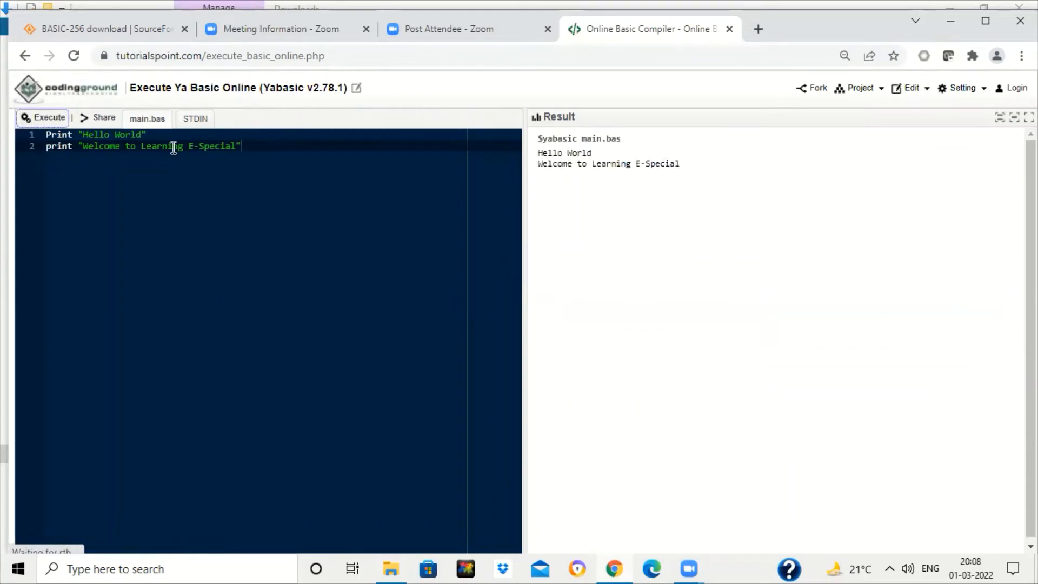
{"action": "mouse_move", "coordinate": [35, 79]}
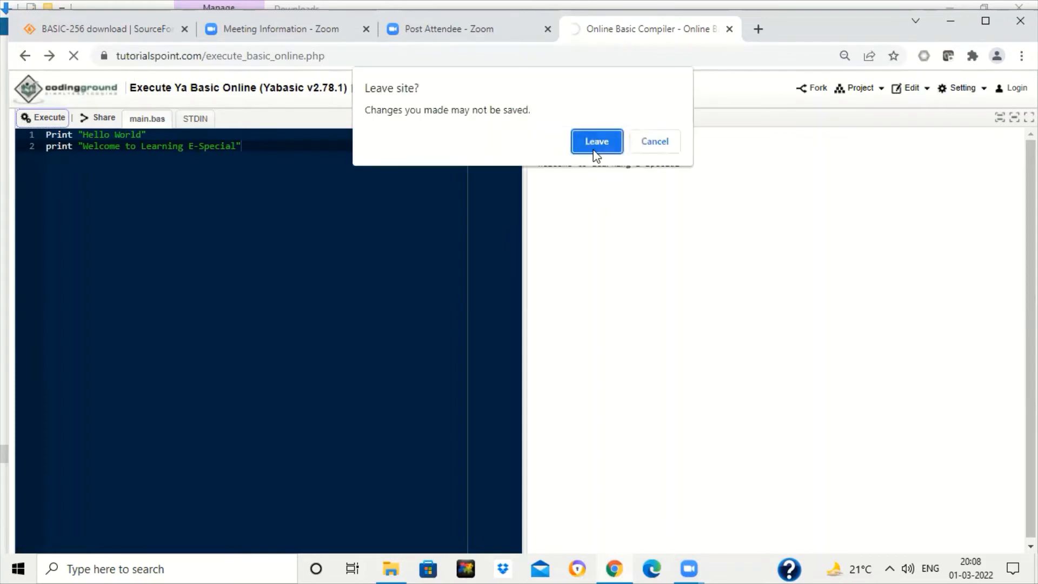
- Leave the Tutorialspoint compiler without saving and open the rollApp BASIC-256 result
{"action": "left_click", "coordinate": [594, 141]}
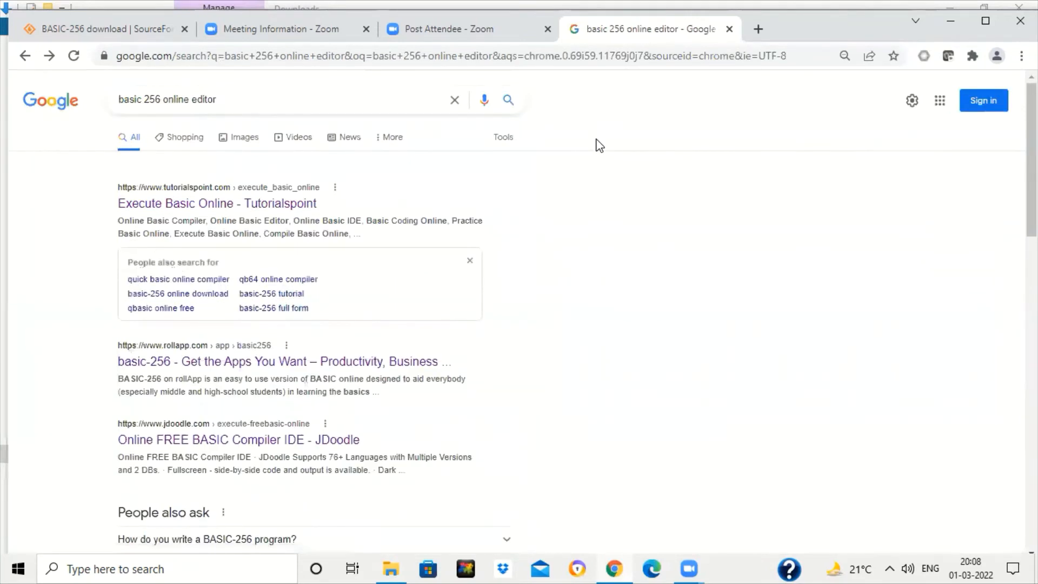
{"action": "mouse_move", "coordinate": [162, 358]}
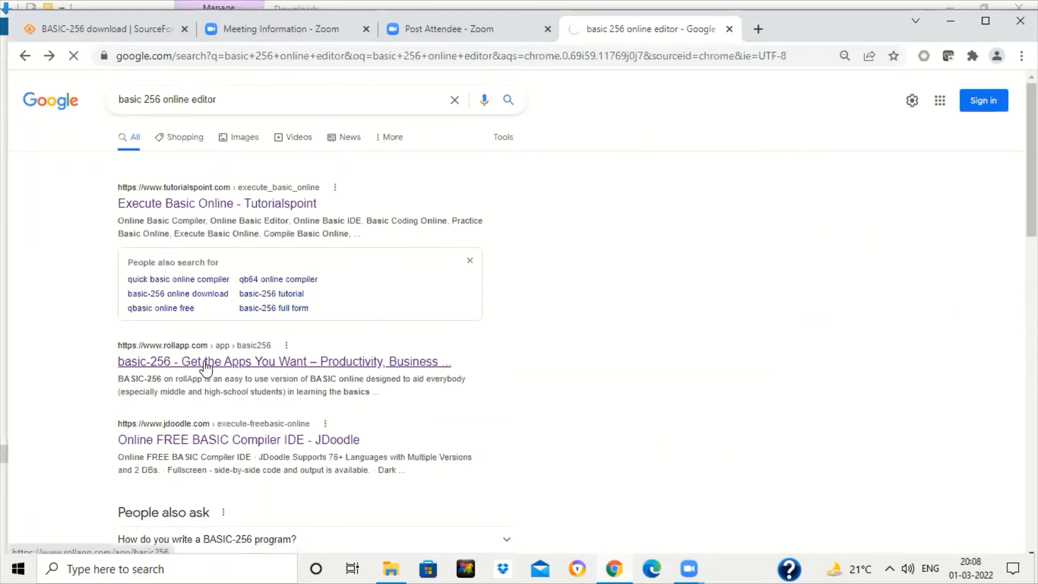
{"action": "left_click", "coordinate": [283, 361]}
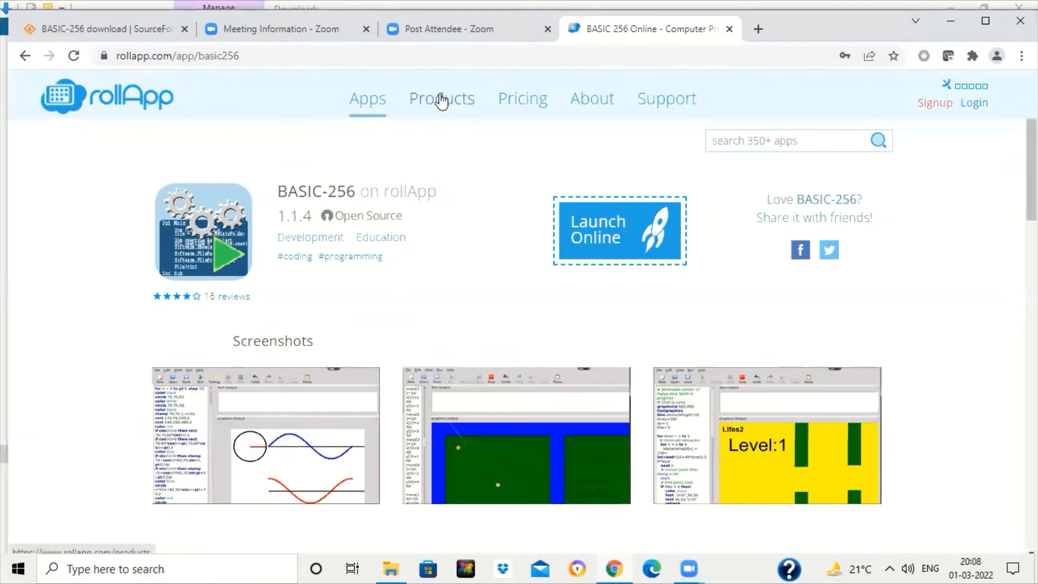
{"action": "mouse_move", "coordinate": [441, 108]}
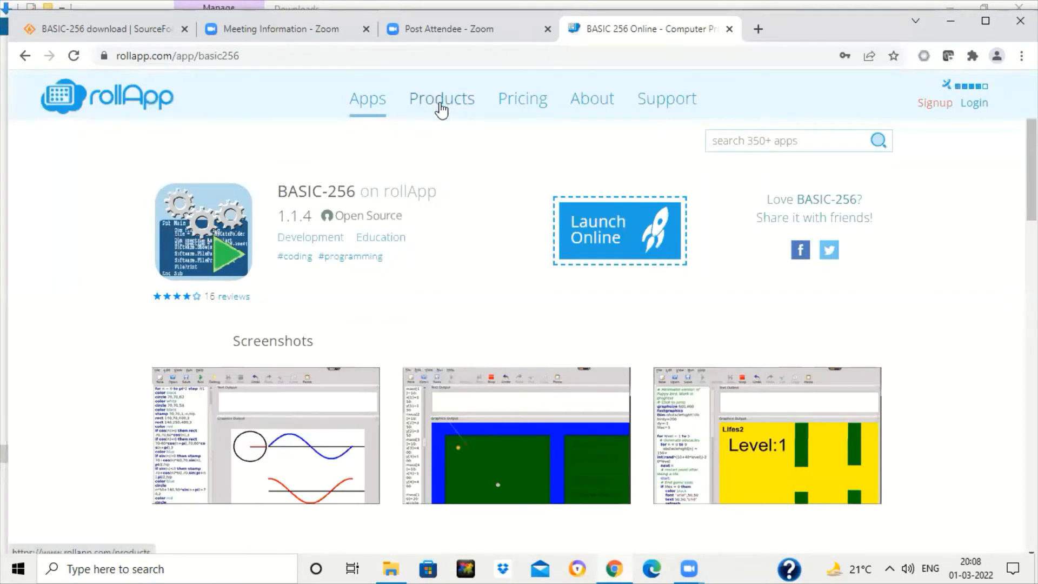
{"action": "mouse_move", "coordinate": [926, 139]}
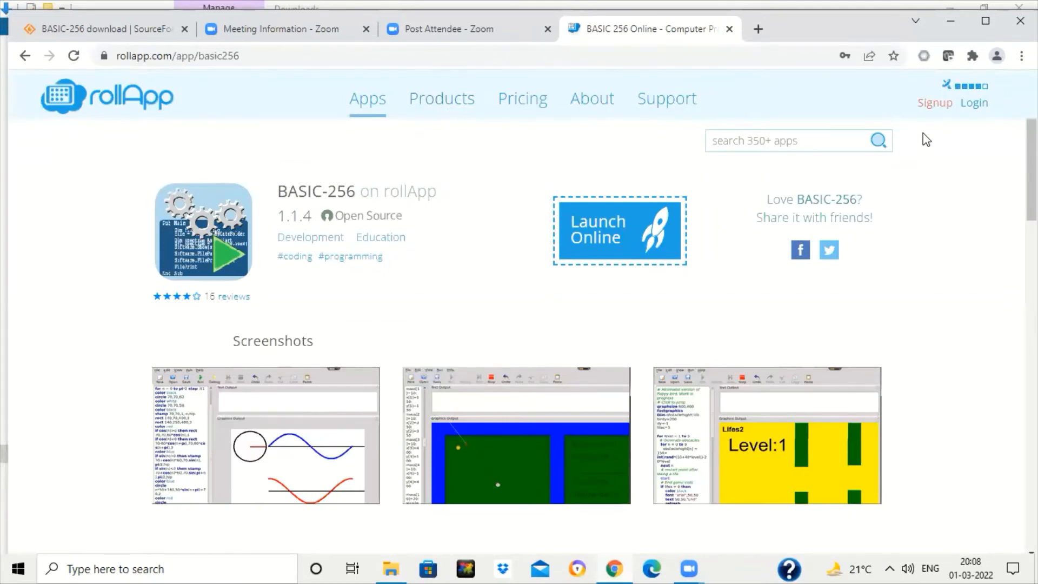
{"action": "mouse_move", "coordinate": [932, 102]}
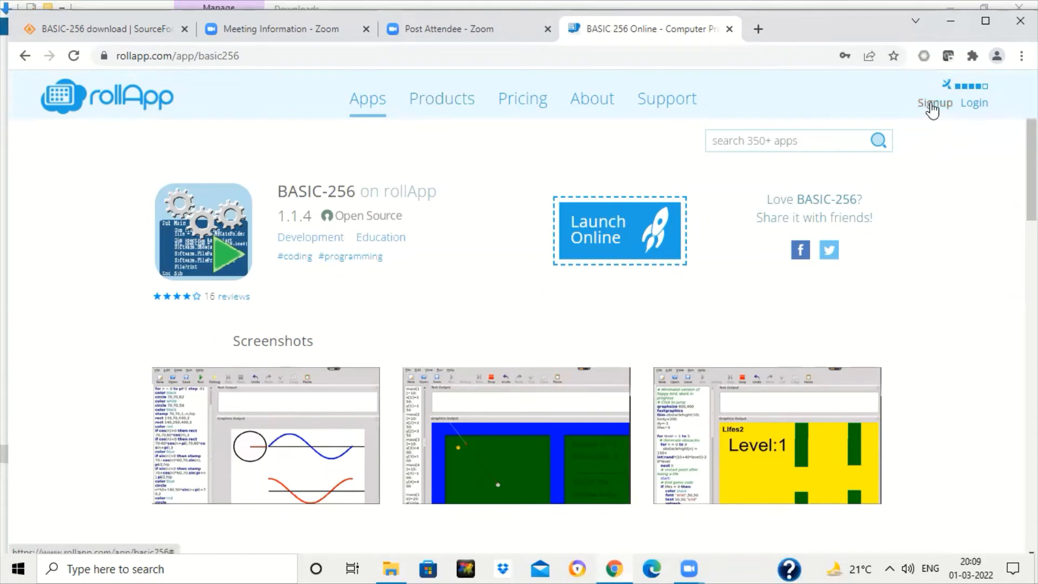
- Bring up rollApp's Signup form from the BASIC-256 page
{"action": "left_click", "coordinate": [934, 102]}
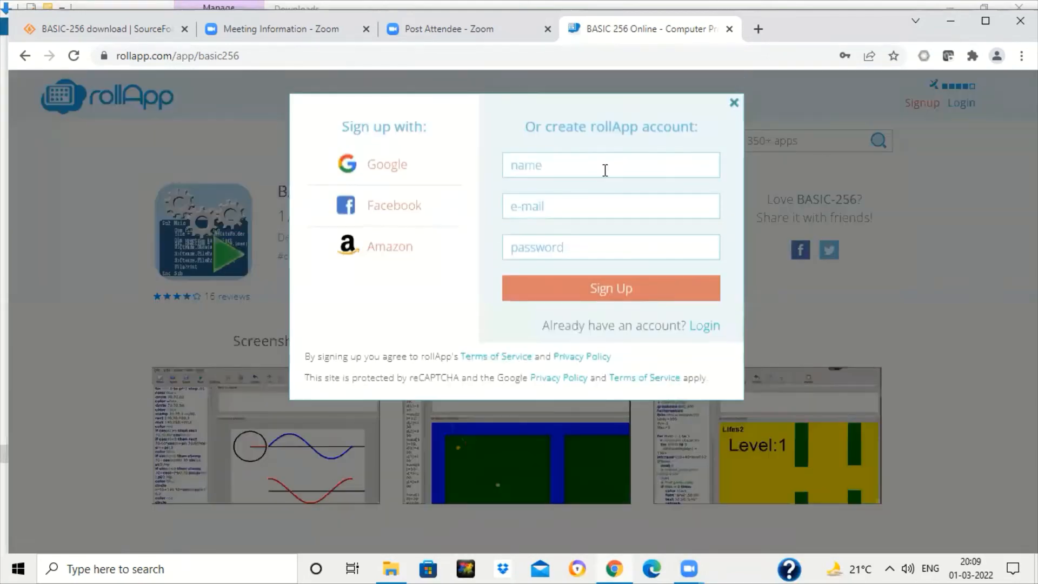
- Dismiss the sign-up form so the BASIC-256 page shows a signed-in account
{"action": "left_click", "coordinate": [610, 164]}
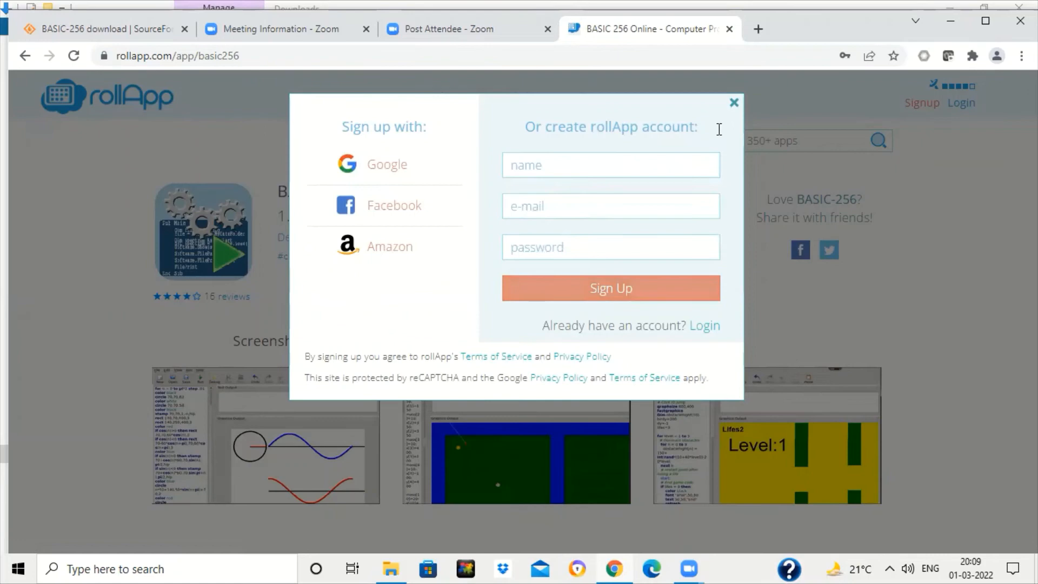
{"action": "left_click", "coordinate": [733, 101]}
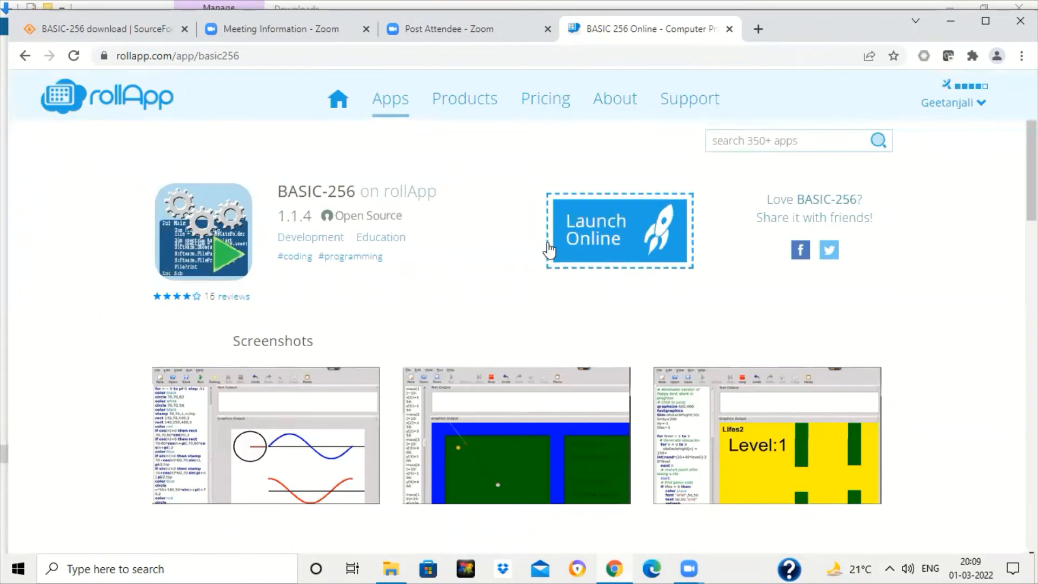
- Search rollApp for 'BASIC-256' and choose Launch Online
{"action": "left_click", "coordinate": [788, 140]}
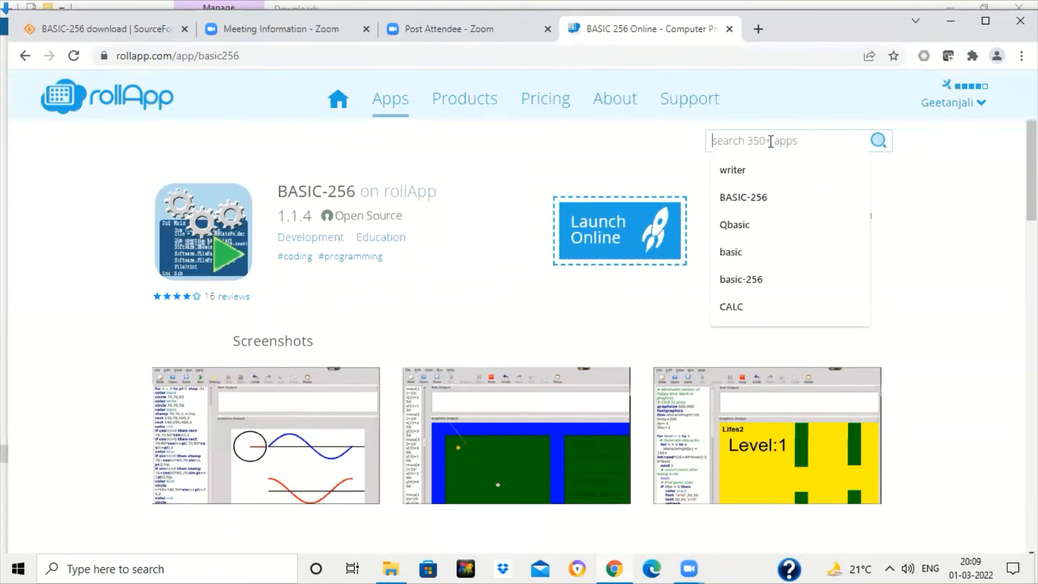
{"action": "type", "text": "BASIC-256"}
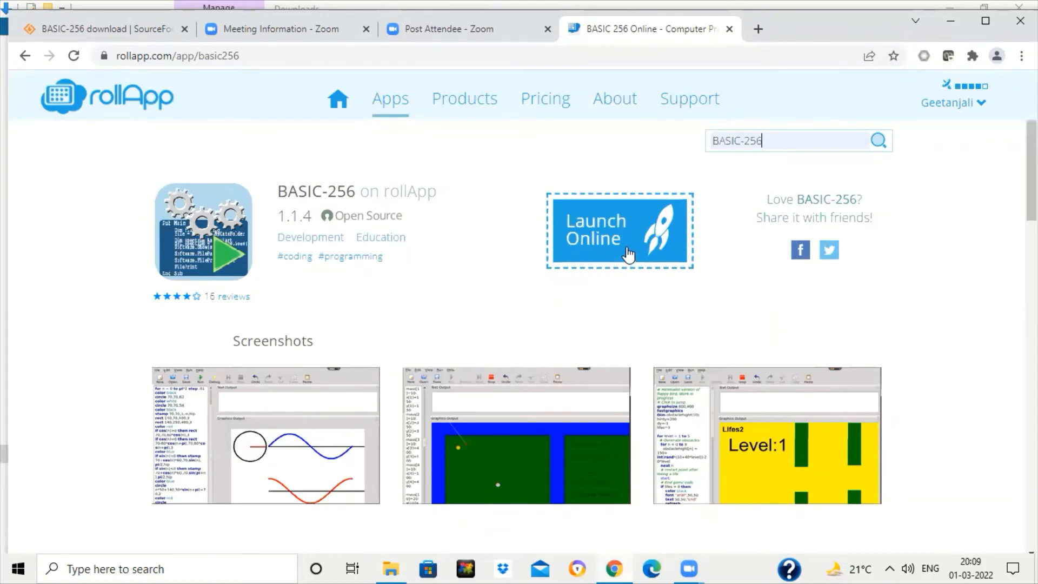
{"action": "left_click", "coordinate": [618, 229]}
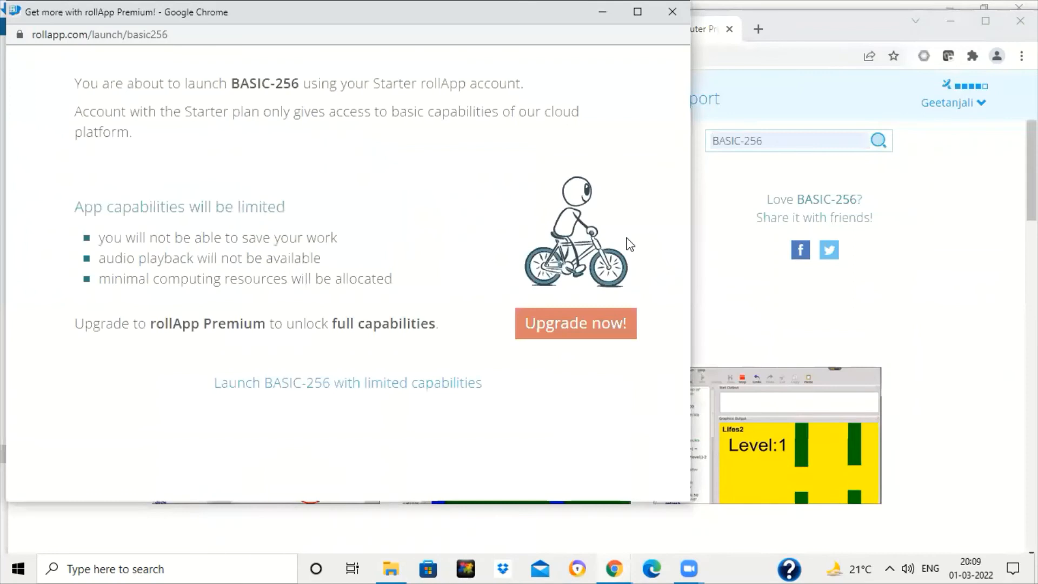
{"action": "mouse_move", "coordinate": [313, 382]}
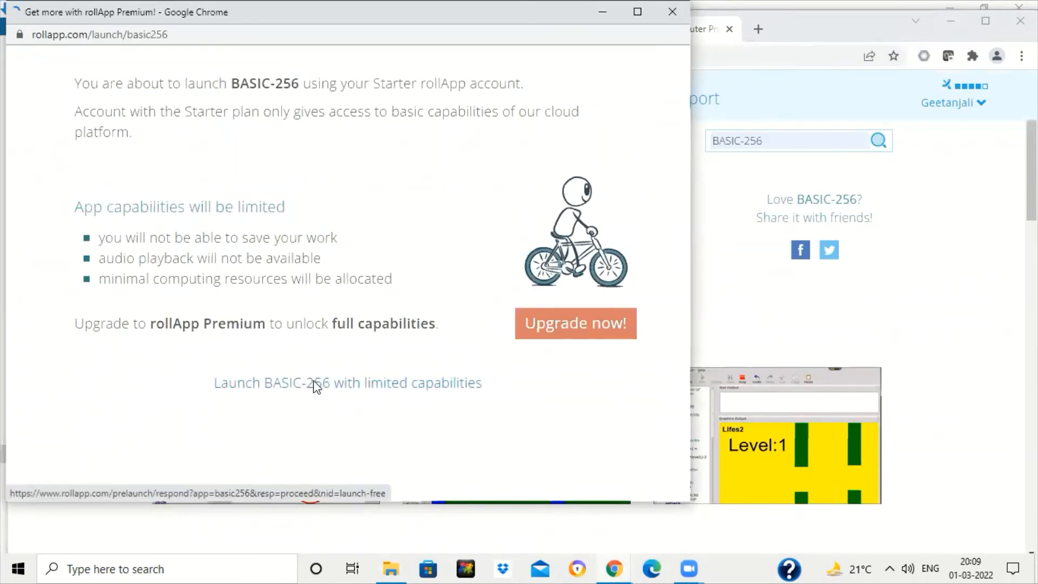
- Accept 'Launch BASIC-256 with limited capabilities' to open the empty program editor
{"action": "left_click", "coordinate": [347, 383]}
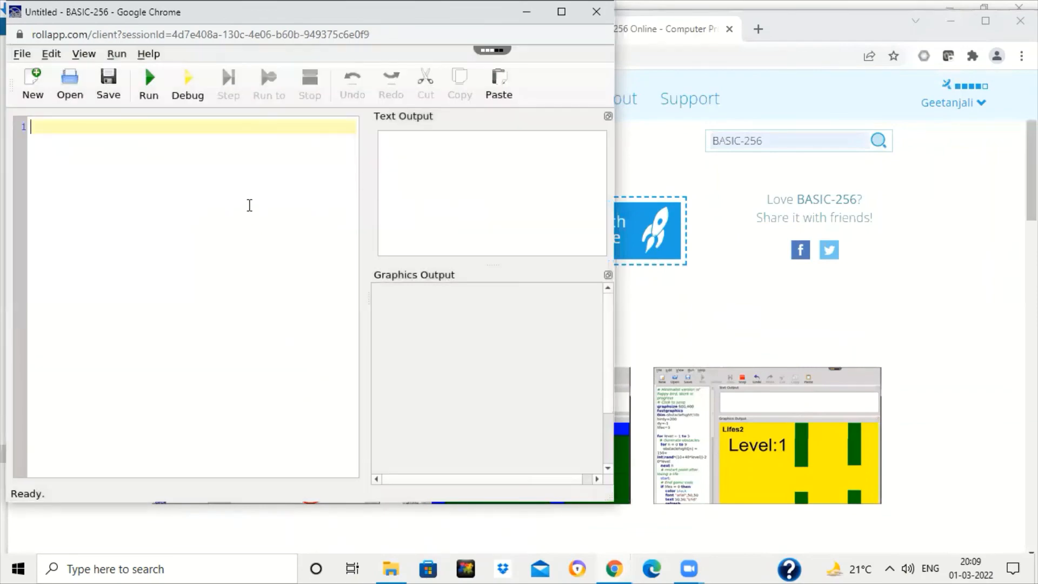
{"action": "mouse_move", "coordinate": [233, 163]}
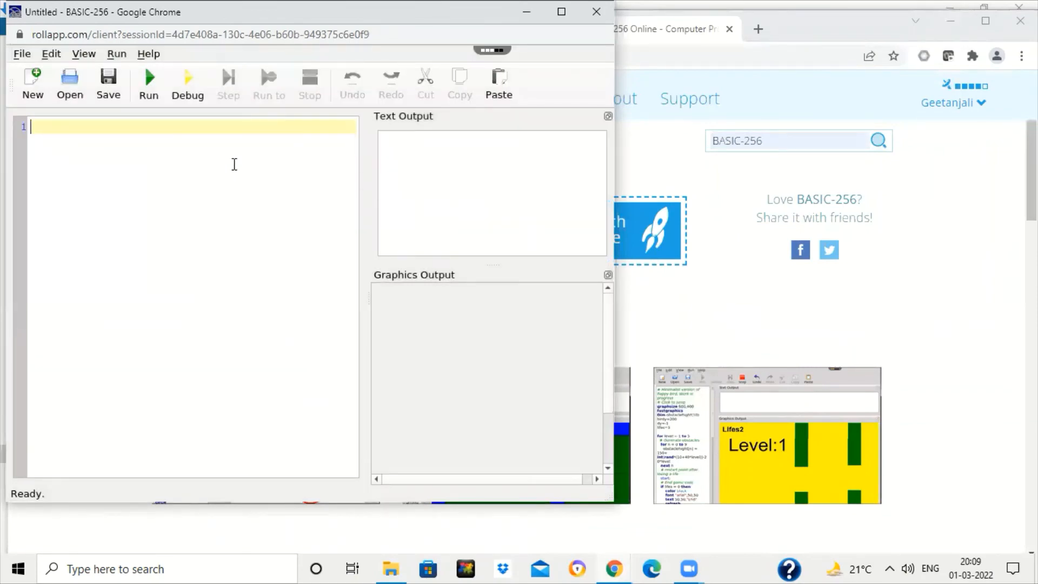
- Run print "Welcome to Learning E- special" so the message appears in Text Output
{"action": "type", "text": "print \""}
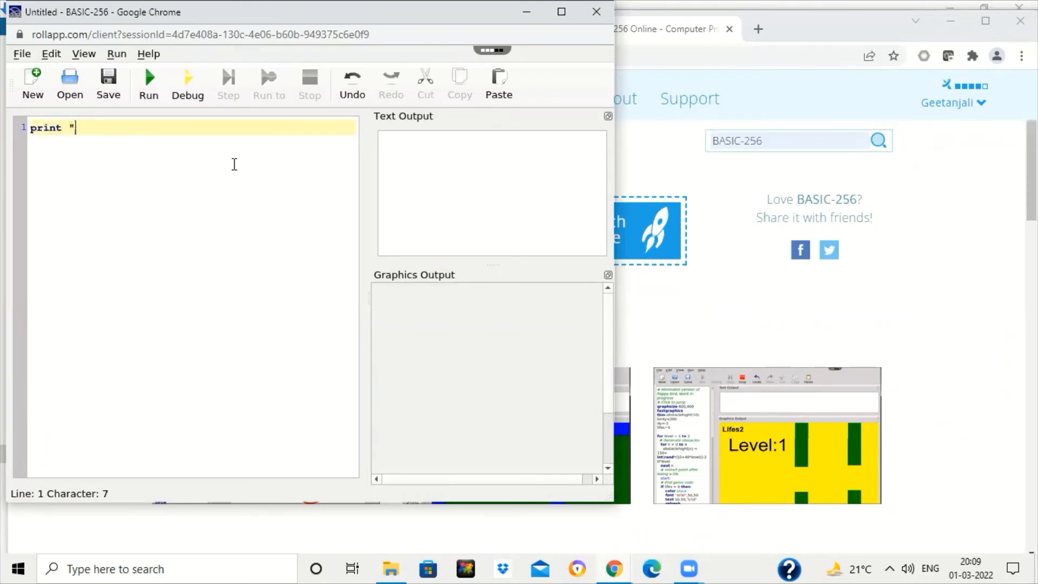
{"action": "type", "text": "Wel"}
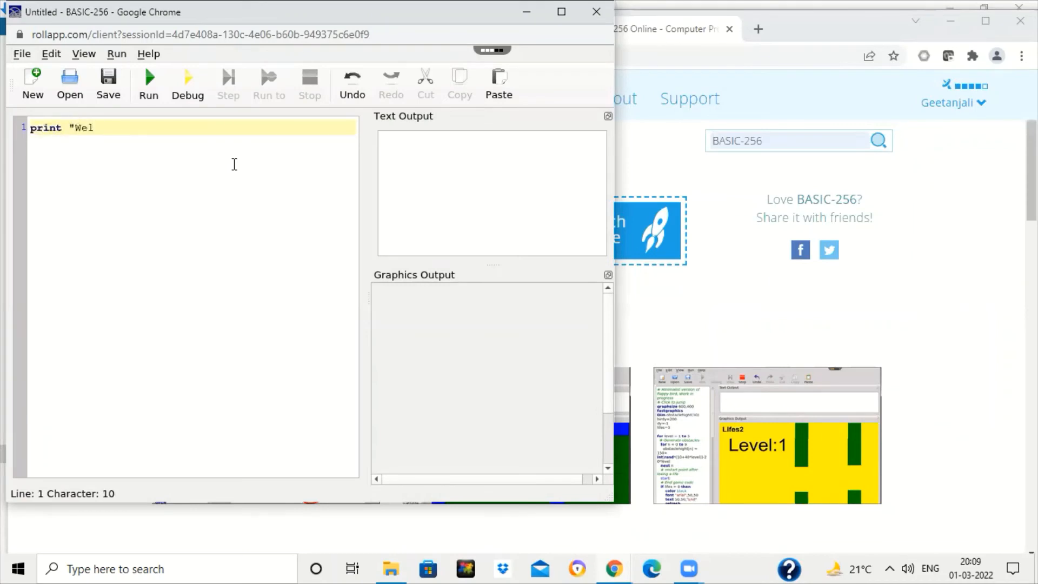
{"action": "type", "text": "come ti"}
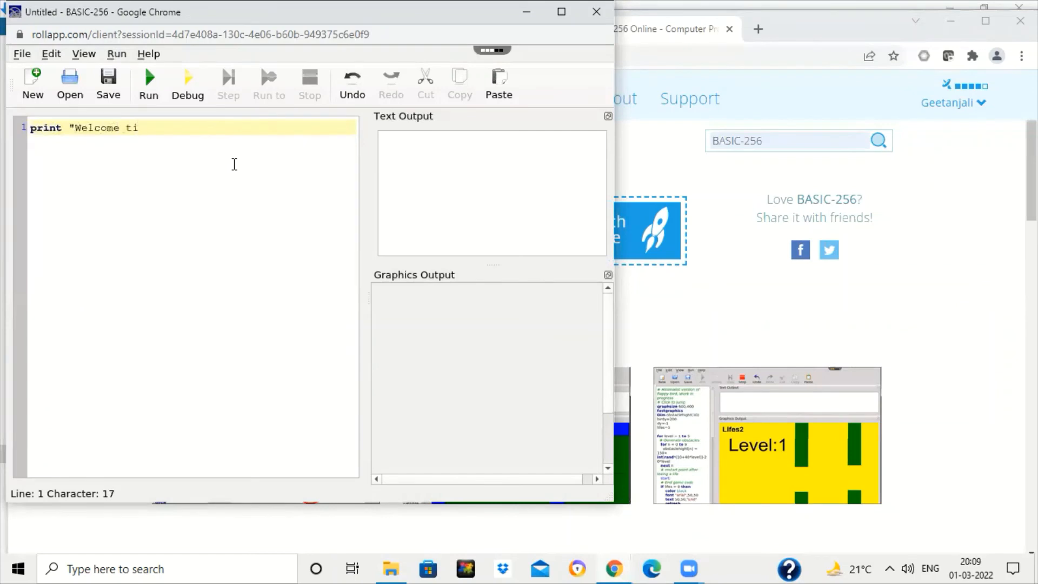
{"action": "type", "text": "o"}
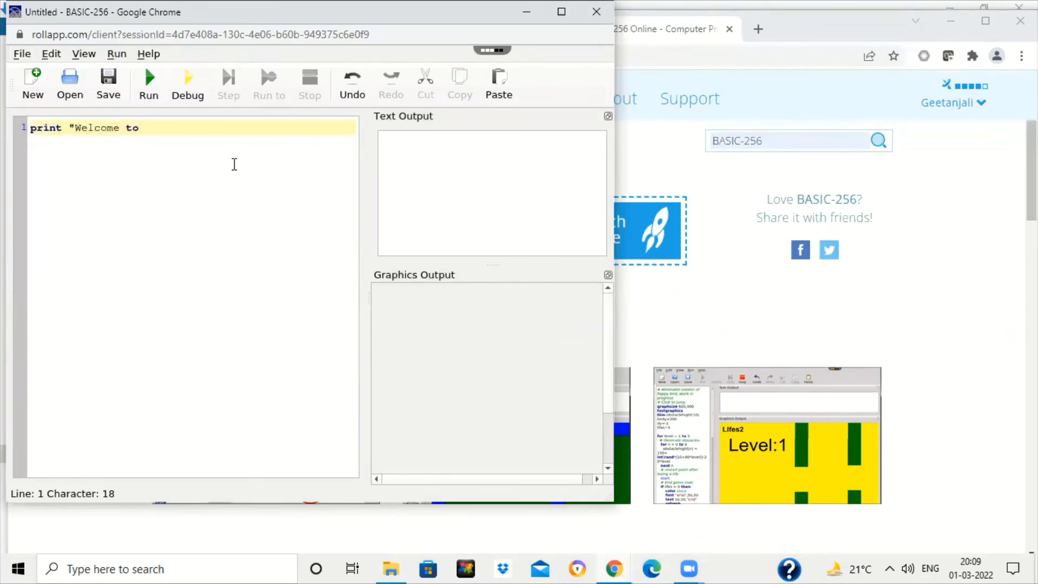
{"action": "type", "text": "Learning"}
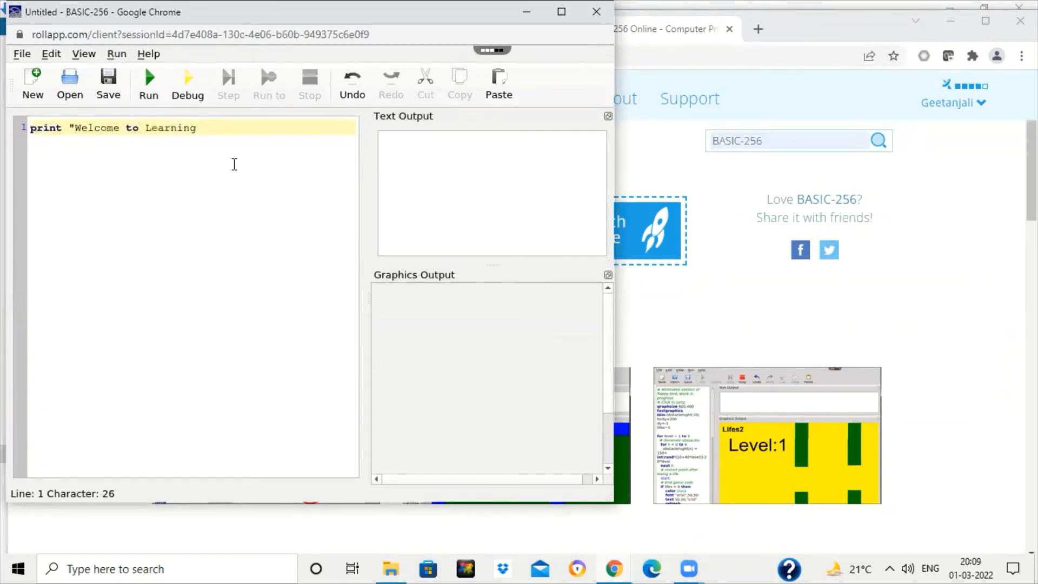
{"action": "type", "text": "g"}
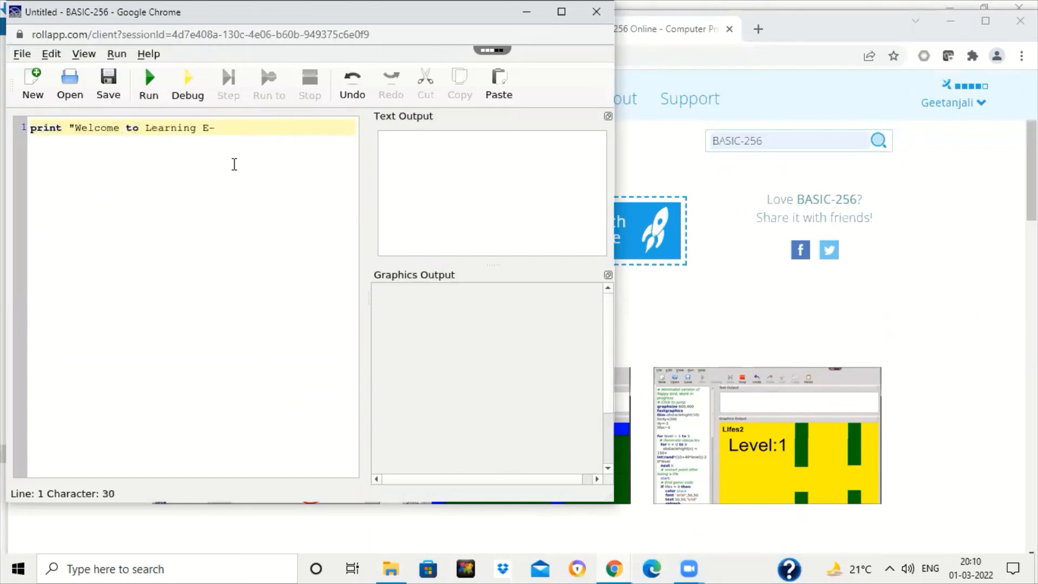
{"action": "type", "text": "special"}
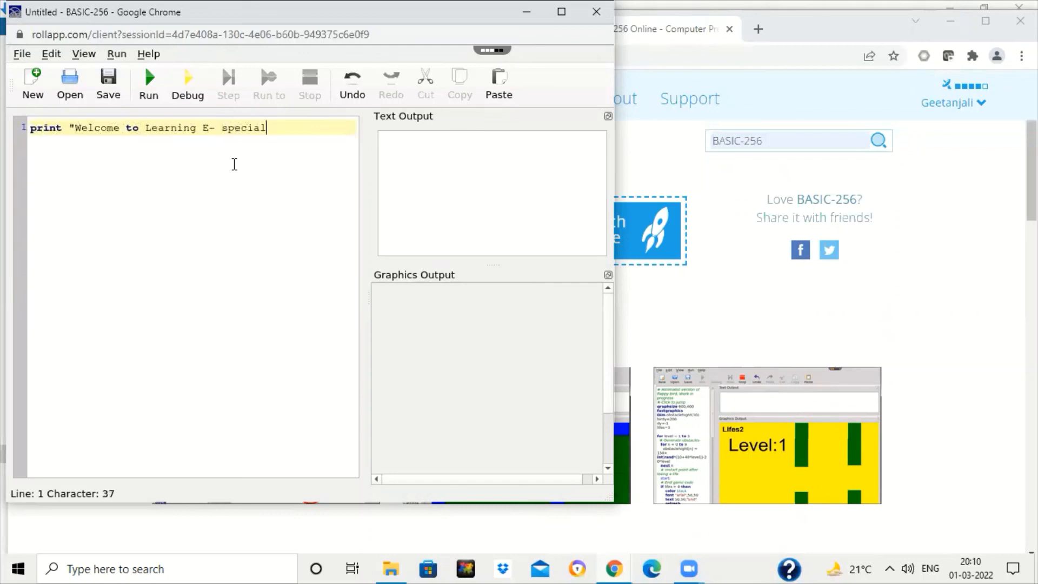
{"action": "type", "text": "\""}
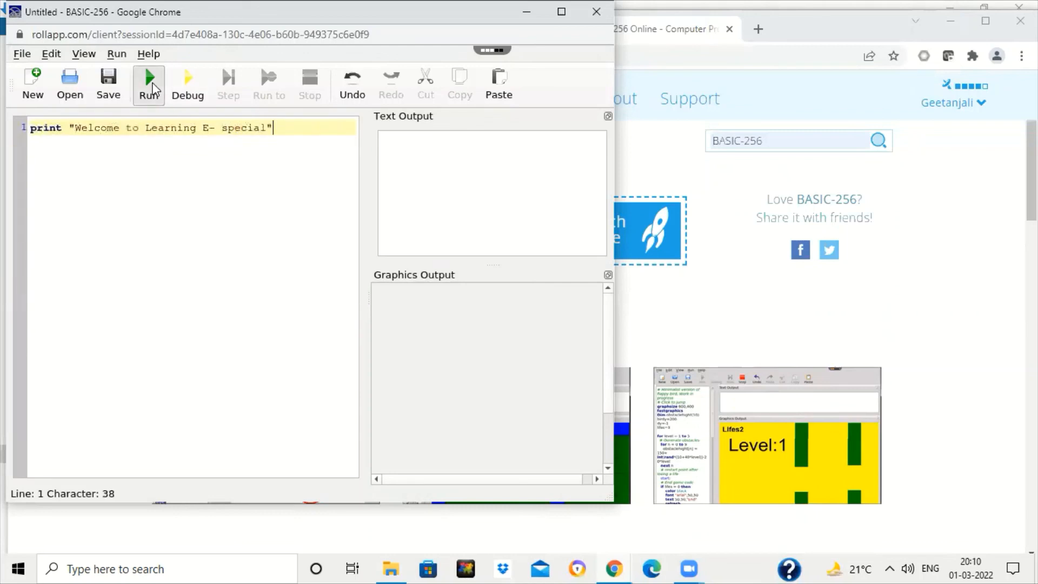
{"action": "left_click", "coordinate": [148, 83]}
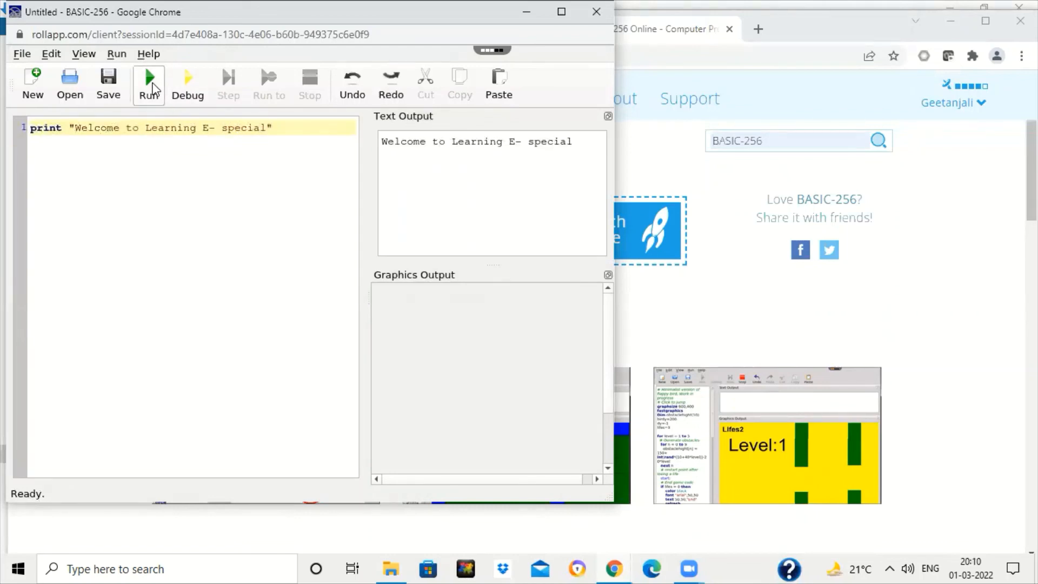